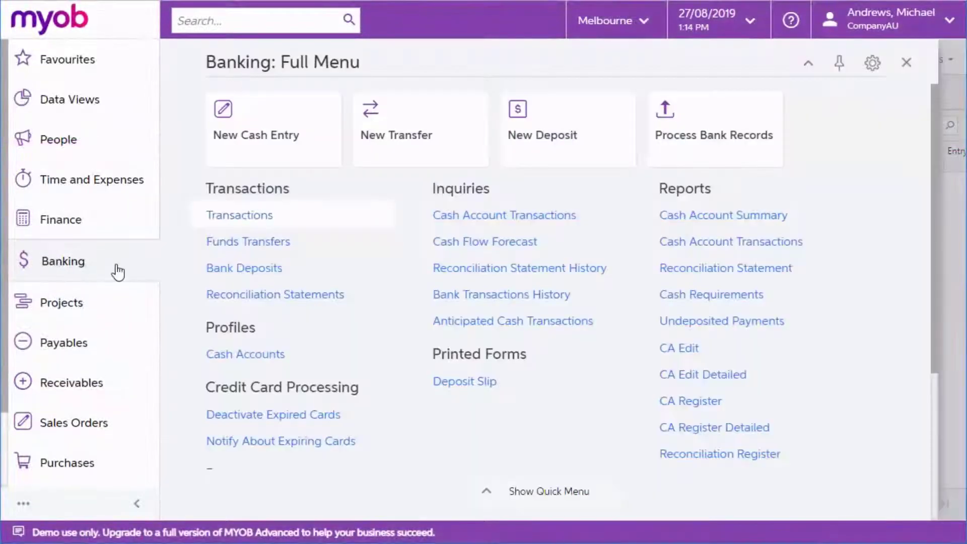
Browse the Payables and Sales Orders menus and bring up the Sales Order Details by Customer report.
click(65, 341)
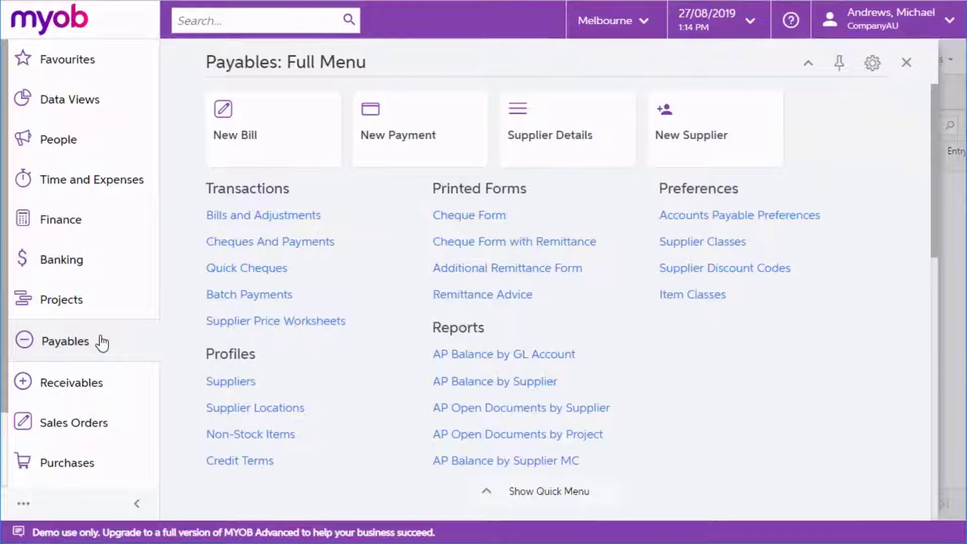
click(77, 421)
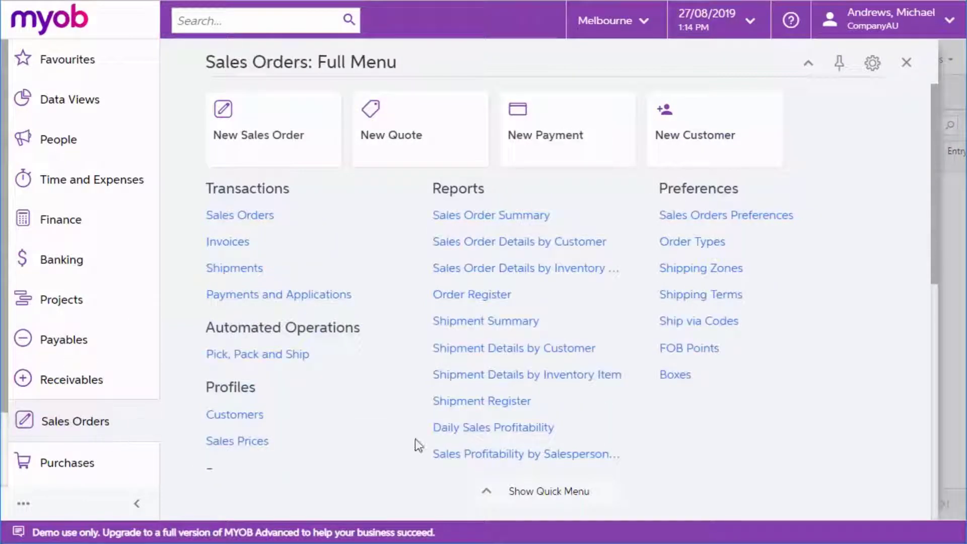
click(519, 240)
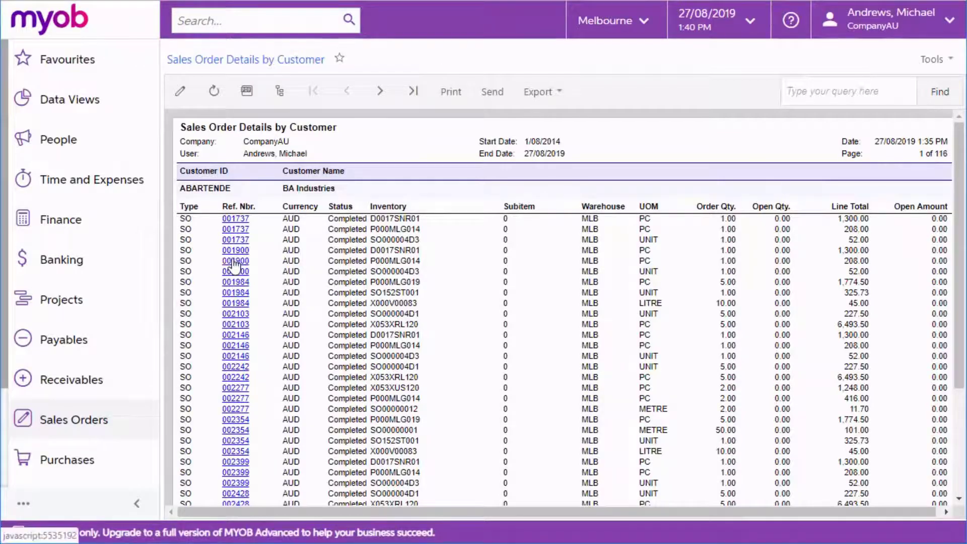
Drill into sales order 001900 from the report and return to the report.
click(235, 250)
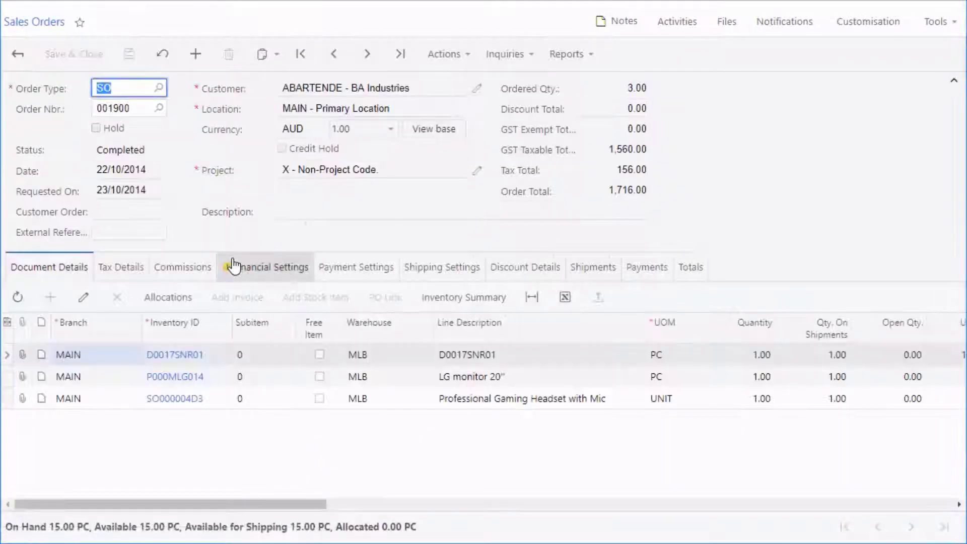
click(537, 92)
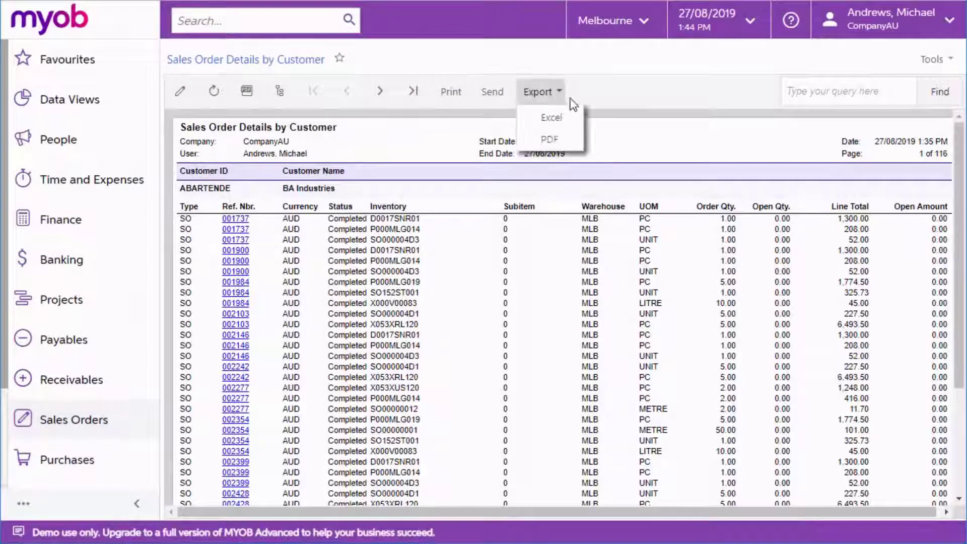
mouse_move(616, 103)
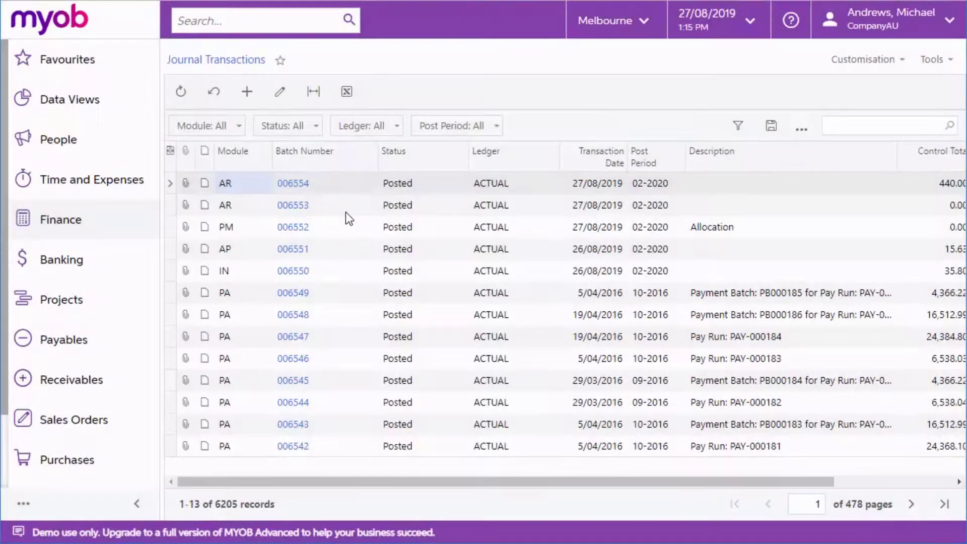
Browse the Finance full menu, then show the CompanyAU dashboard with its sales charts.
click(60, 220)
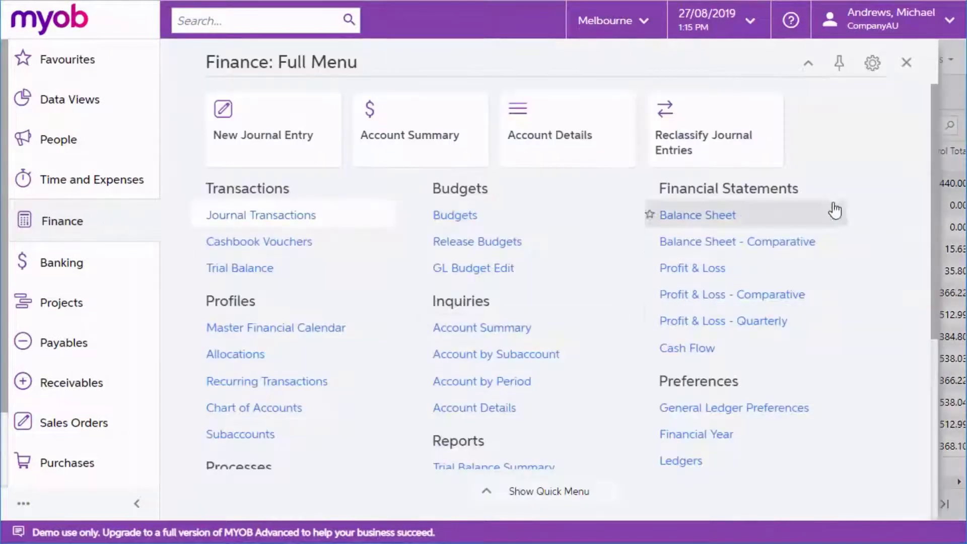
mouse_move(840, 196)
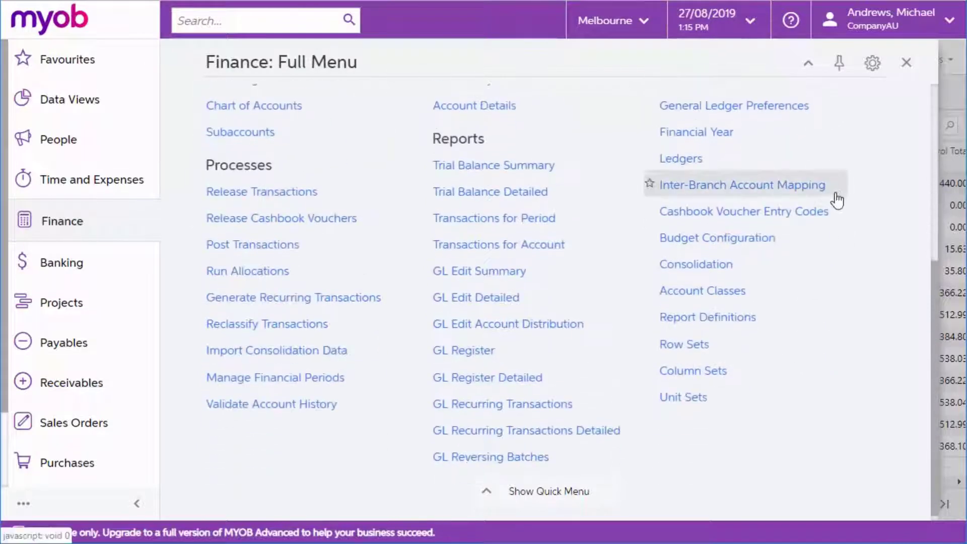
click(707, 318)
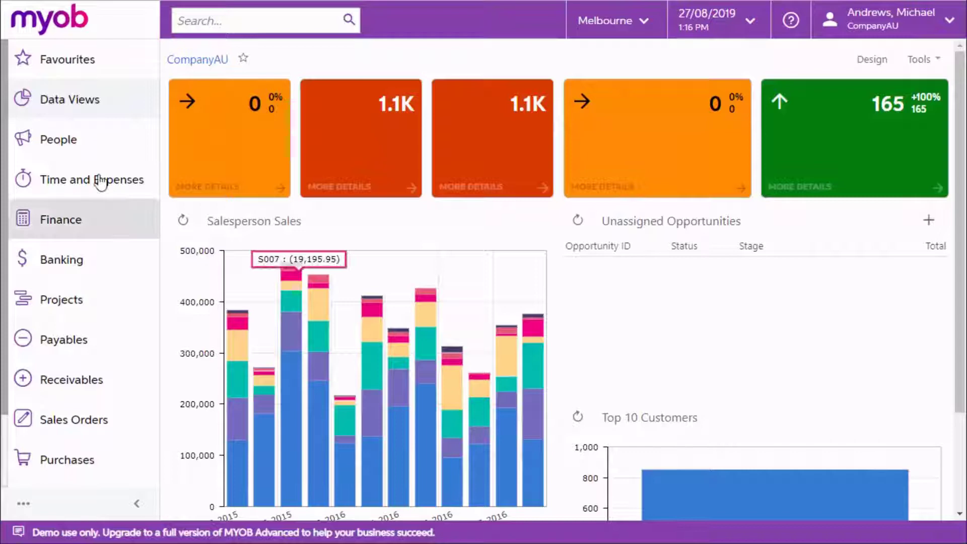
From Data Views, review the Shipping & Inventory dashboard widgets, then go to the Sales Orders list.
click(70, 100)
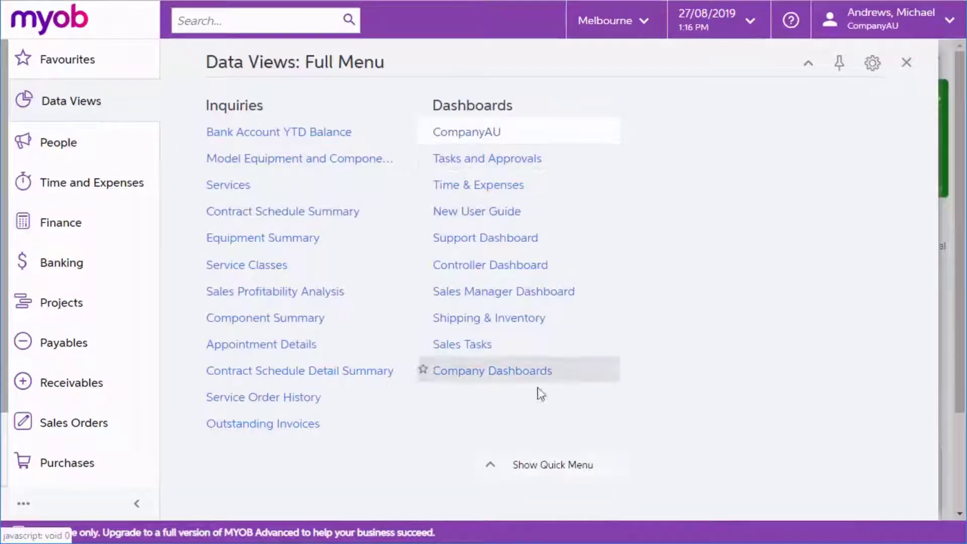
mouse_move(545, 327)
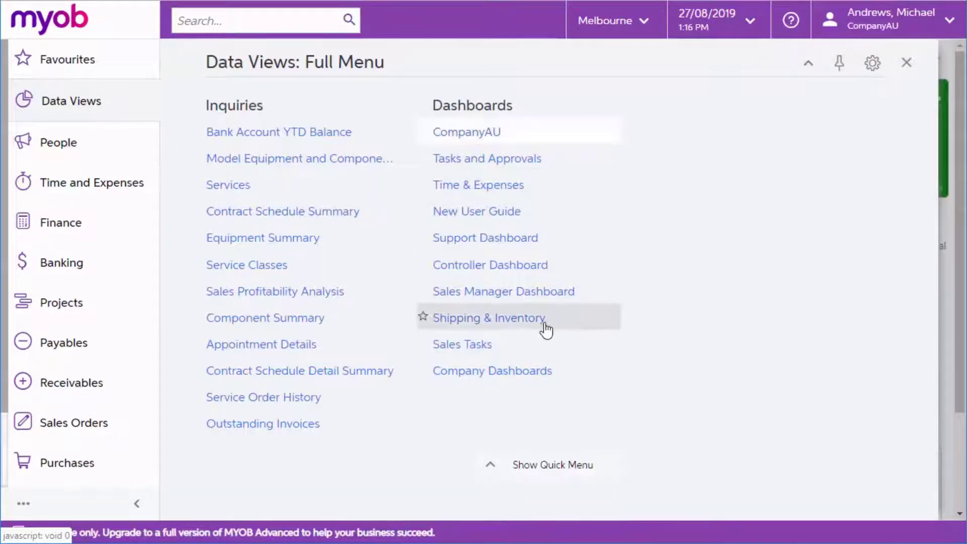
click(489, 317)
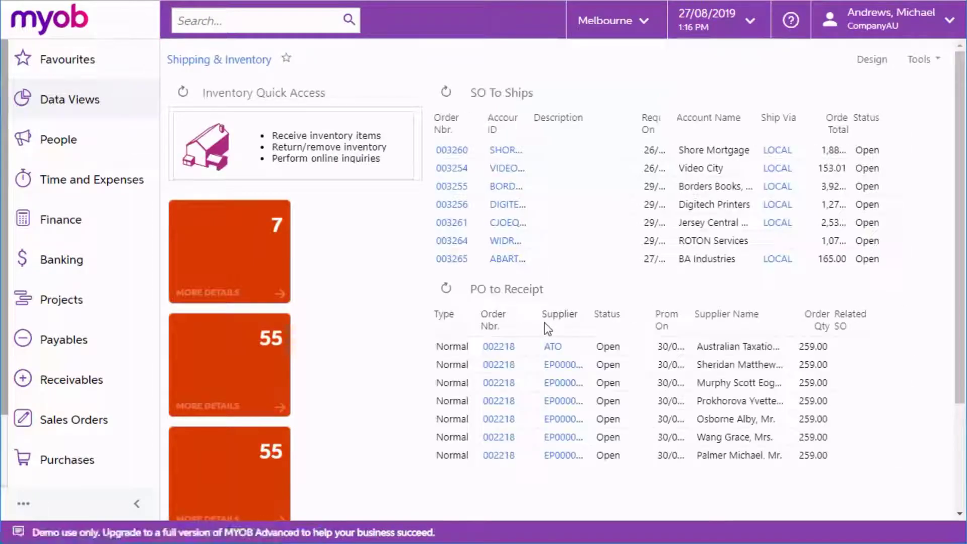
scroll(down, 3)
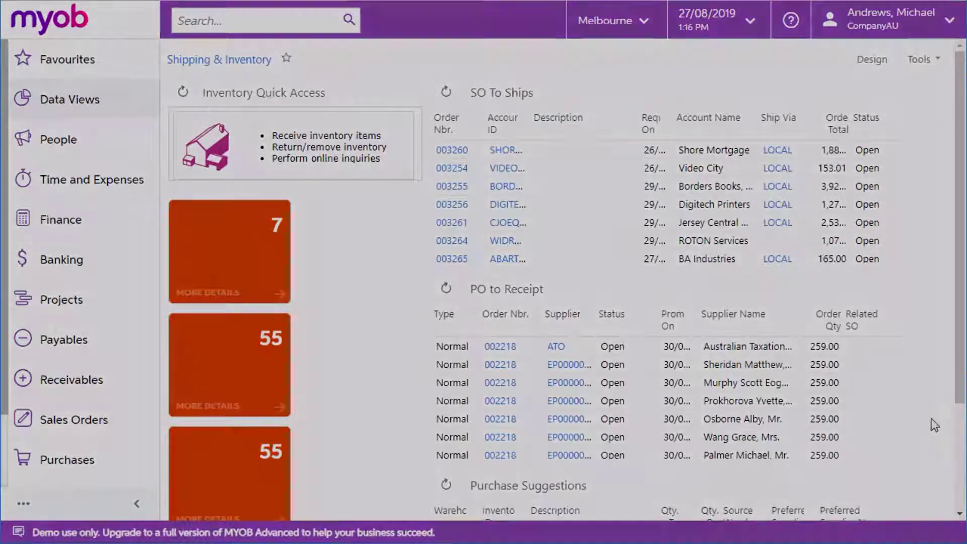
click(74, 419)
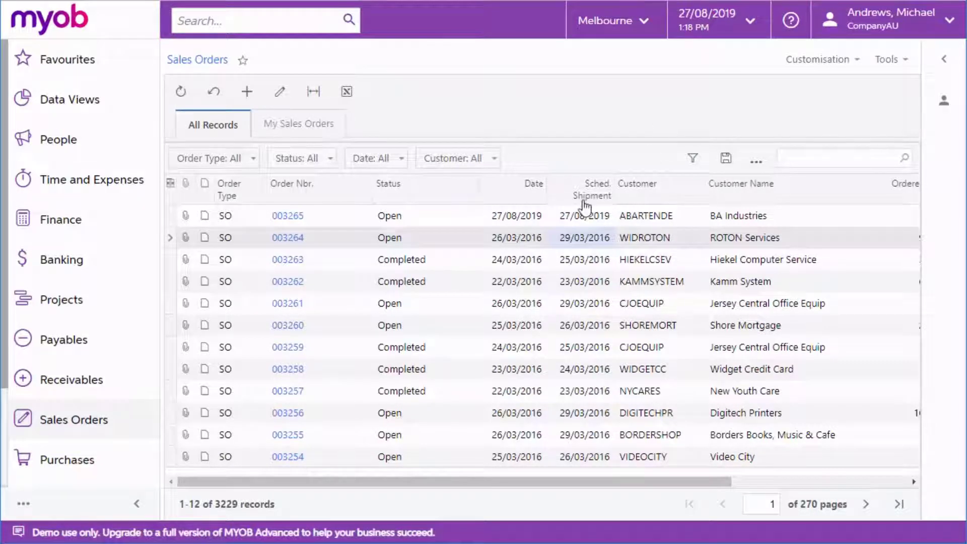
Filter the Sales Orders list by status down to 2675 records and view its SO-SalesOrder inquiry definition.
click(532, 184)
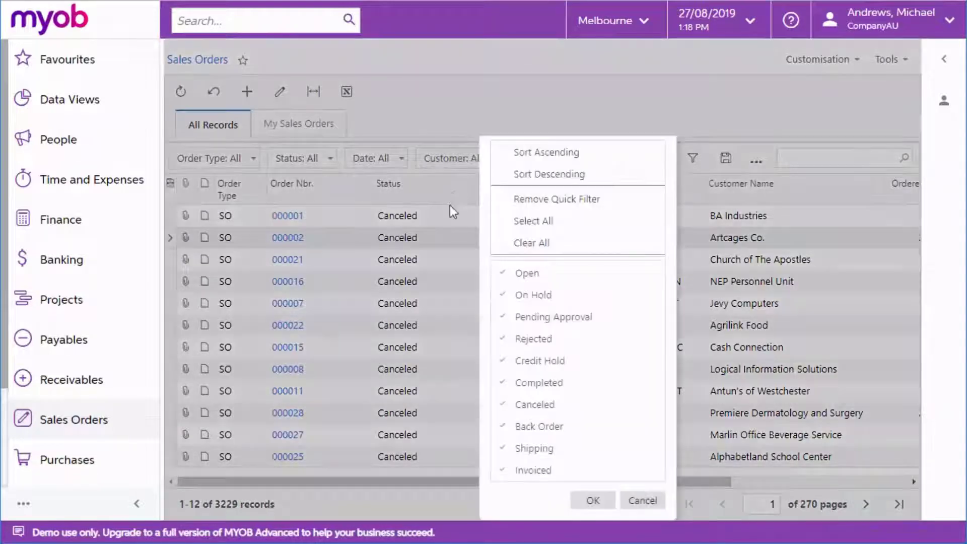
click(592, 501)
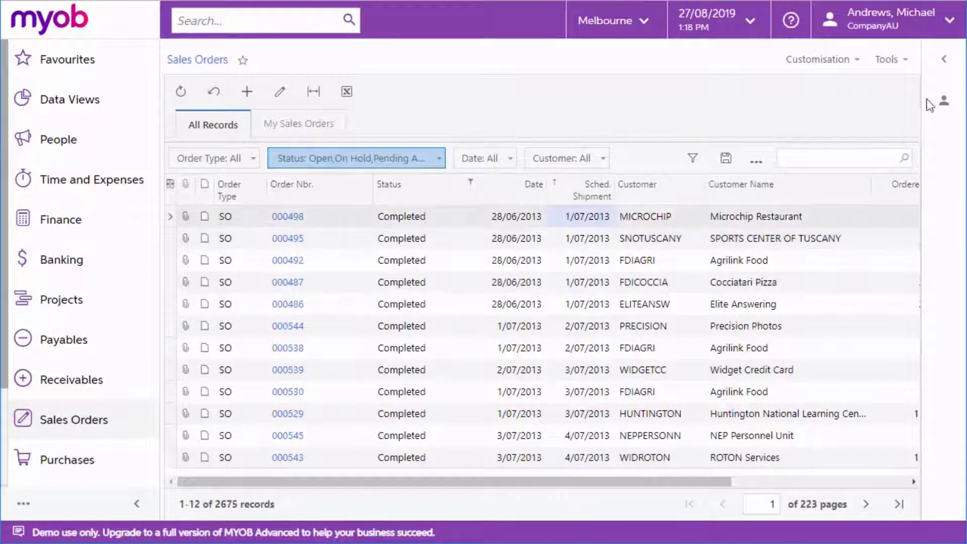
click(645, 215)
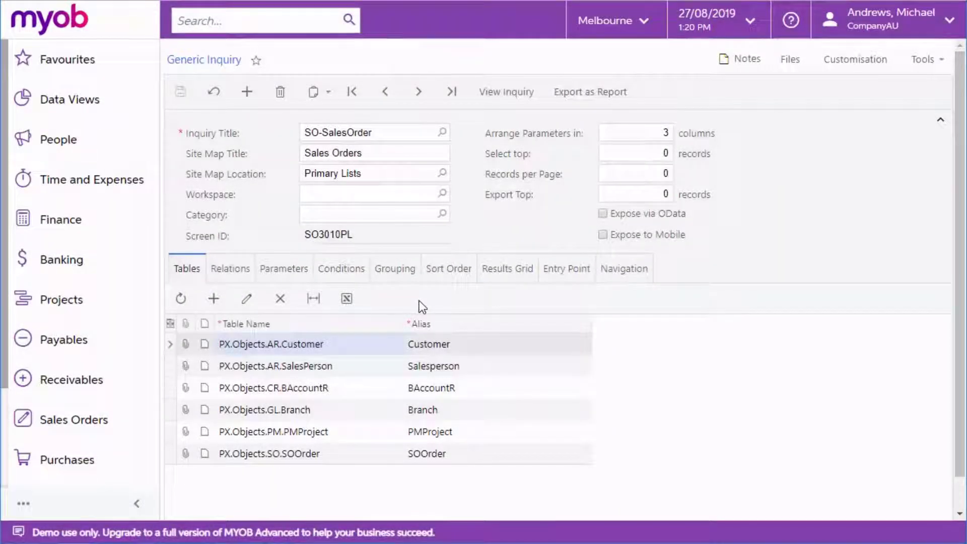
Review the SO-SalesOrder inquiry's table relations, sort order, results grid and navigation links to Sales Orders and Customers.
click(230, 268)
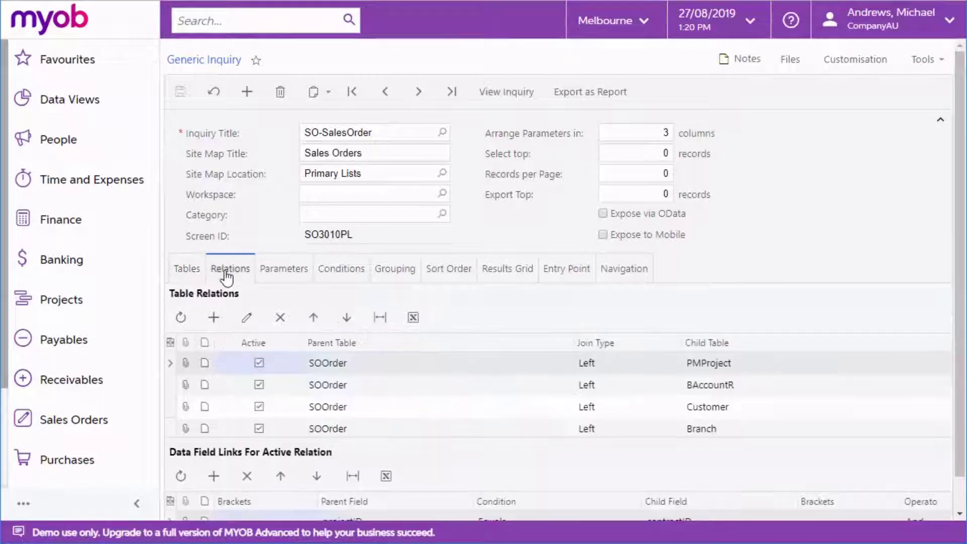
click(449, 268)
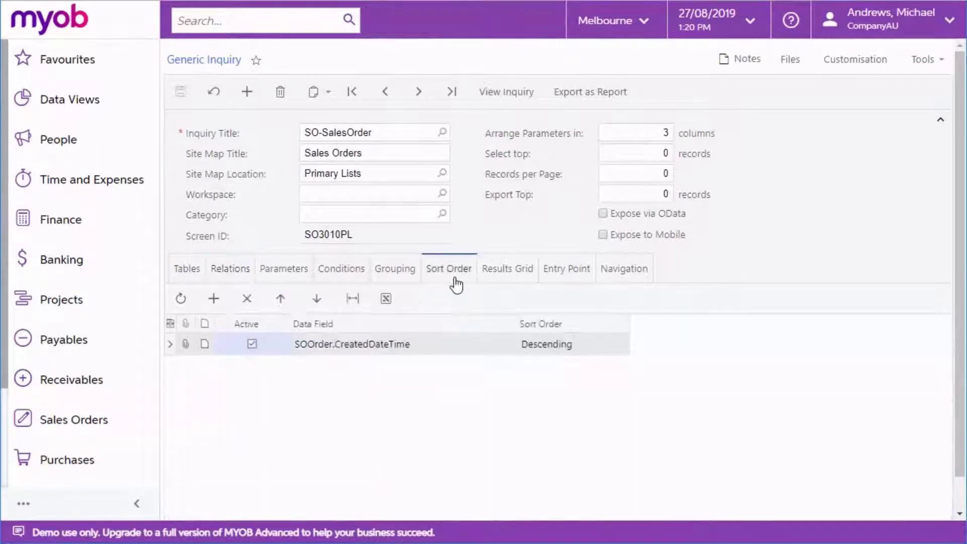
click(506, 268)
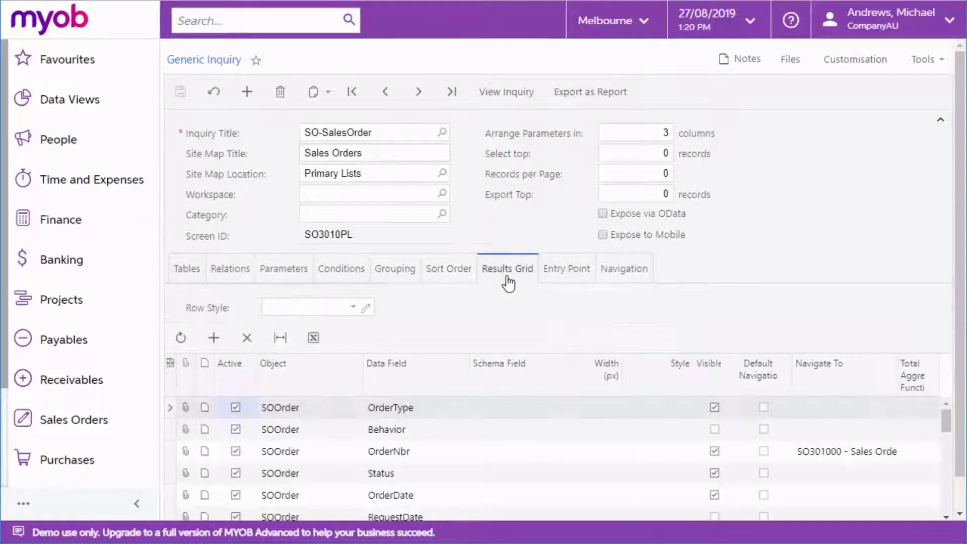
click(624, 268)
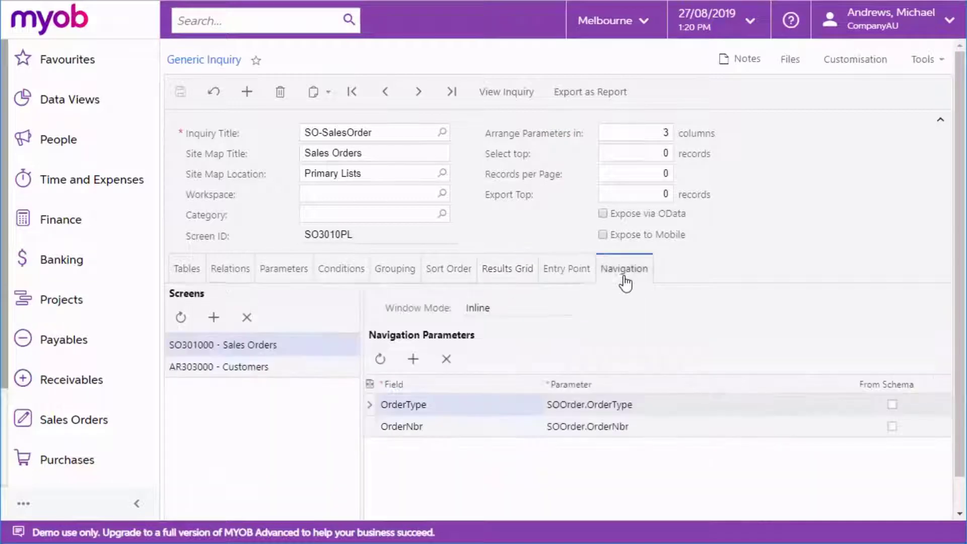
click(218, 366)
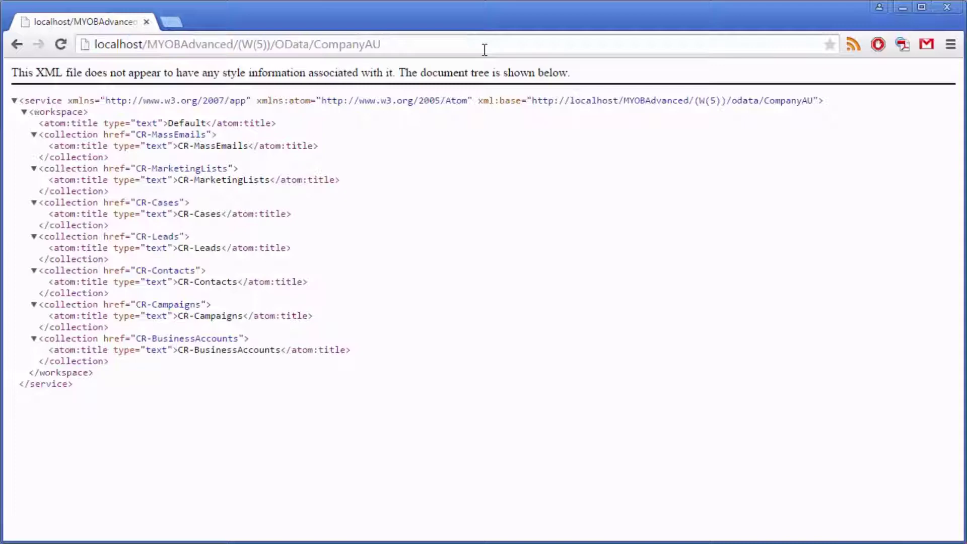
Request the CR-Contacts feed from the CompanyAU OData URL, then move to Excel's data sources.
text(/)
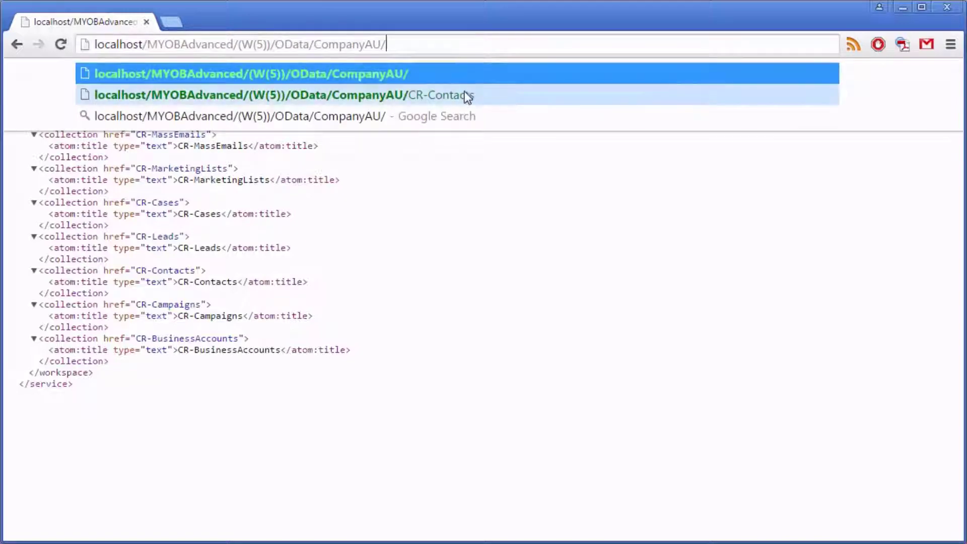
click(252, 95)
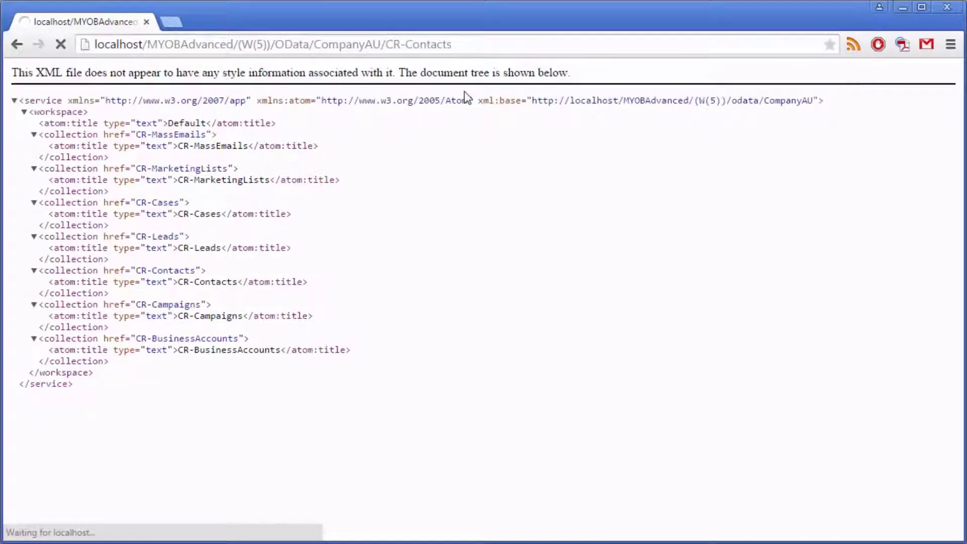
click(123, 67)
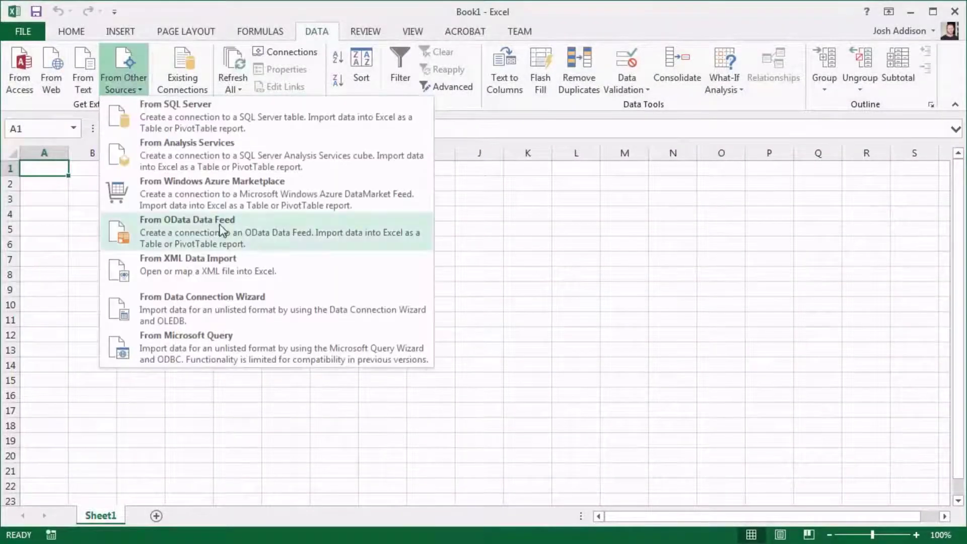
Connect Excel to the CompanyAU OData feed as user 'andrews' and import its tables as a table at A1.
click(188, 218)
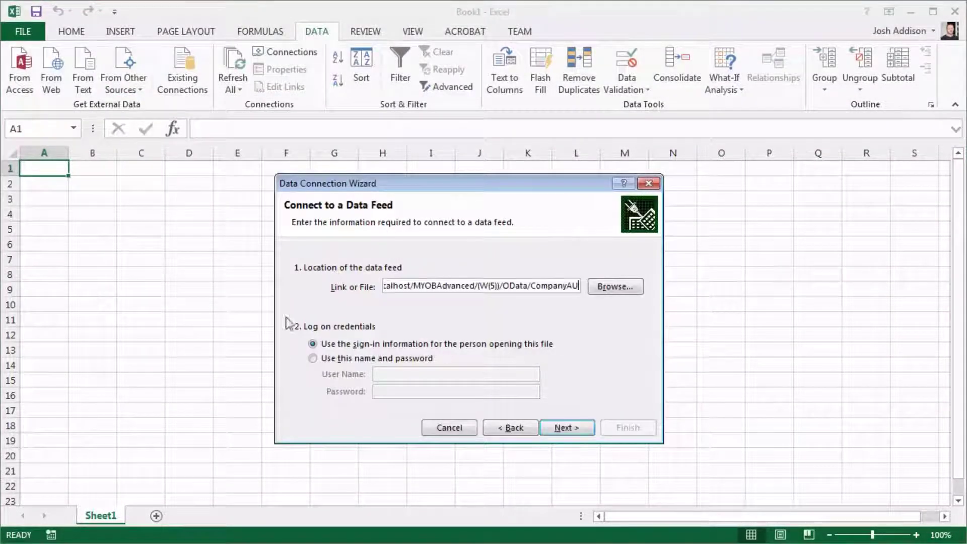
text(andrews)
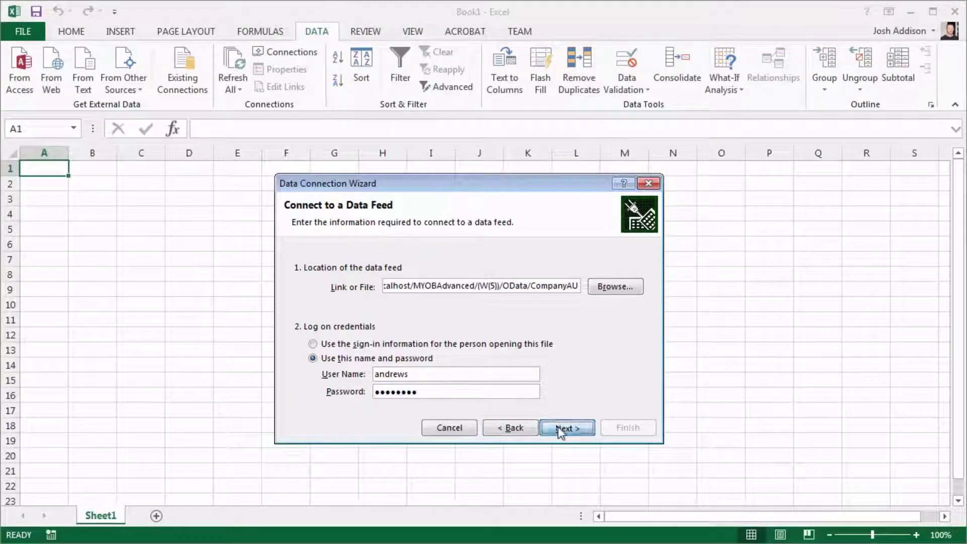
click(565, 428)
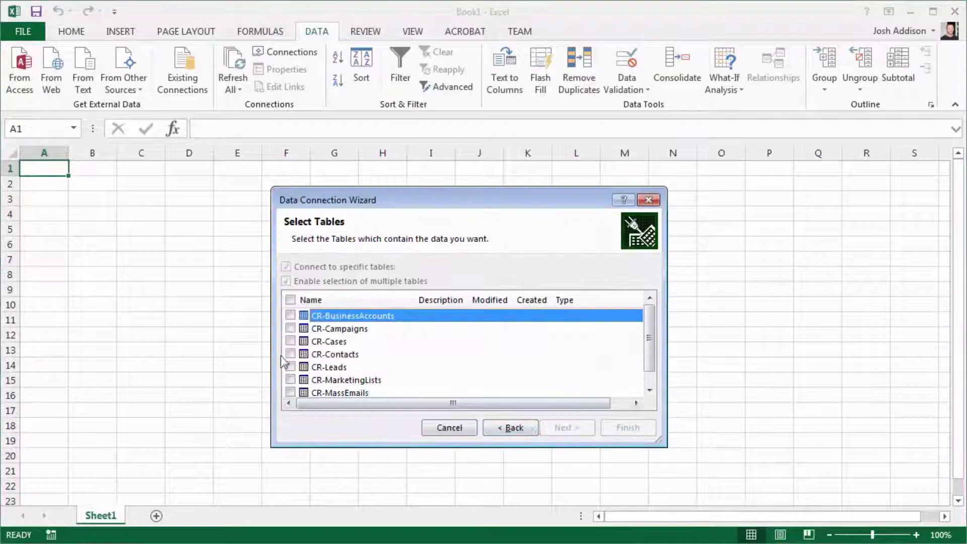
click(627, 428)
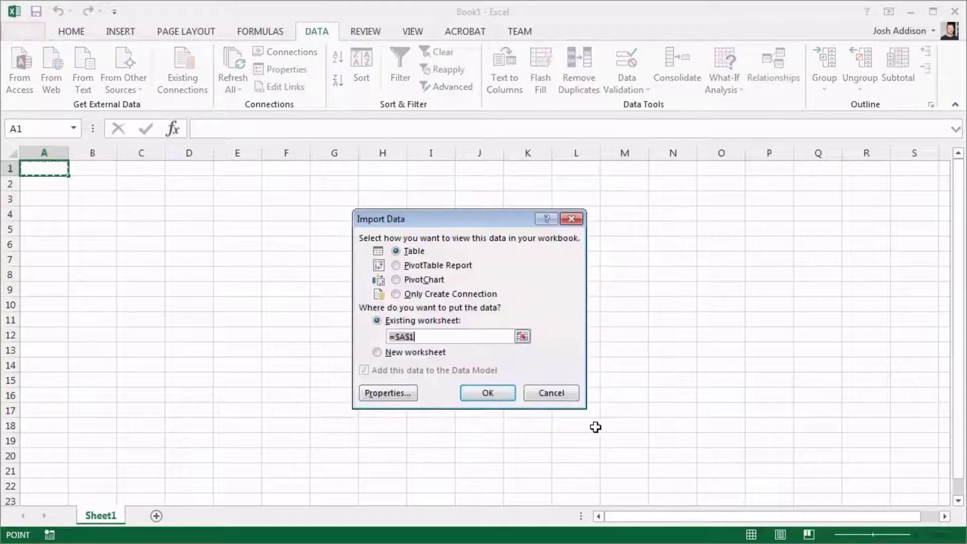
click(487, 393)
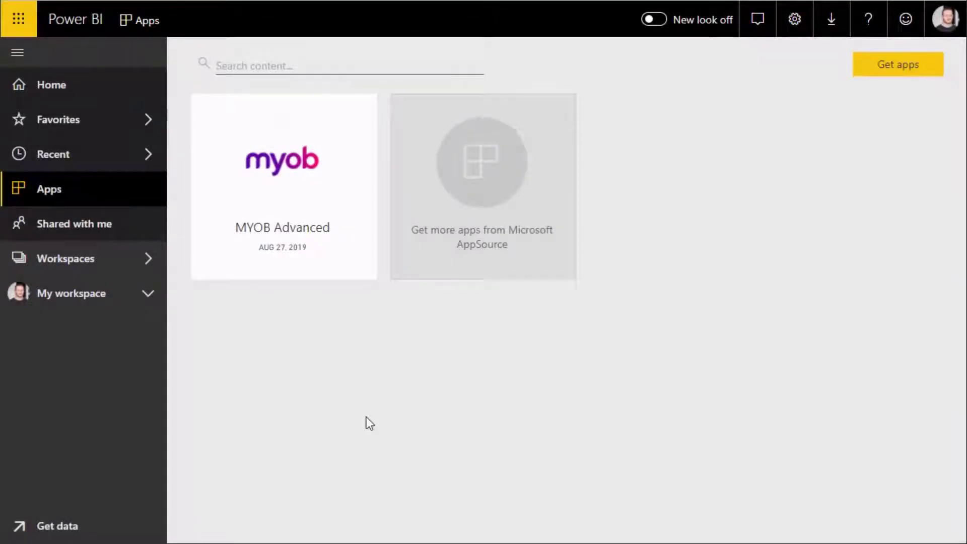
In the MYOB Advanced app, view the Opportunities by Status report and start a new report from its dataset.
click(282, 185)
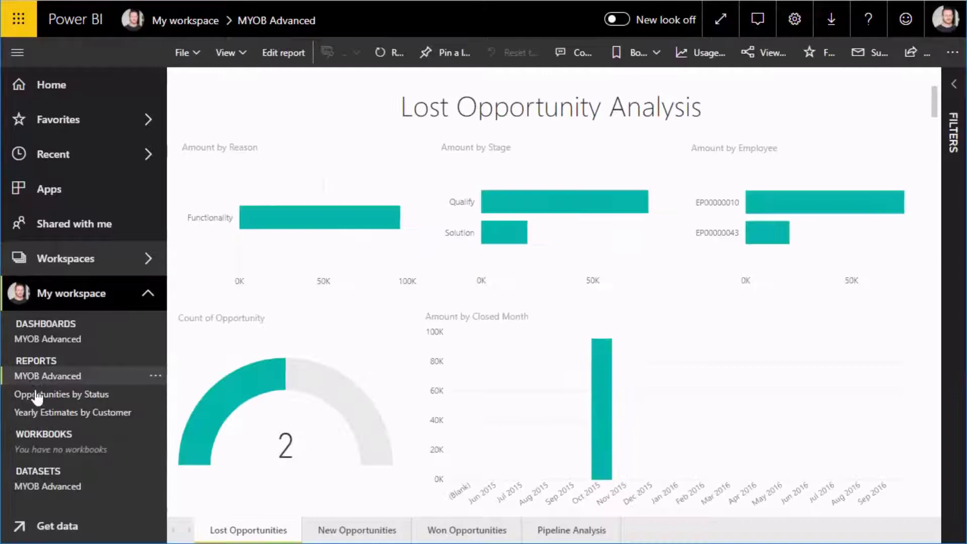
click(61, 394)
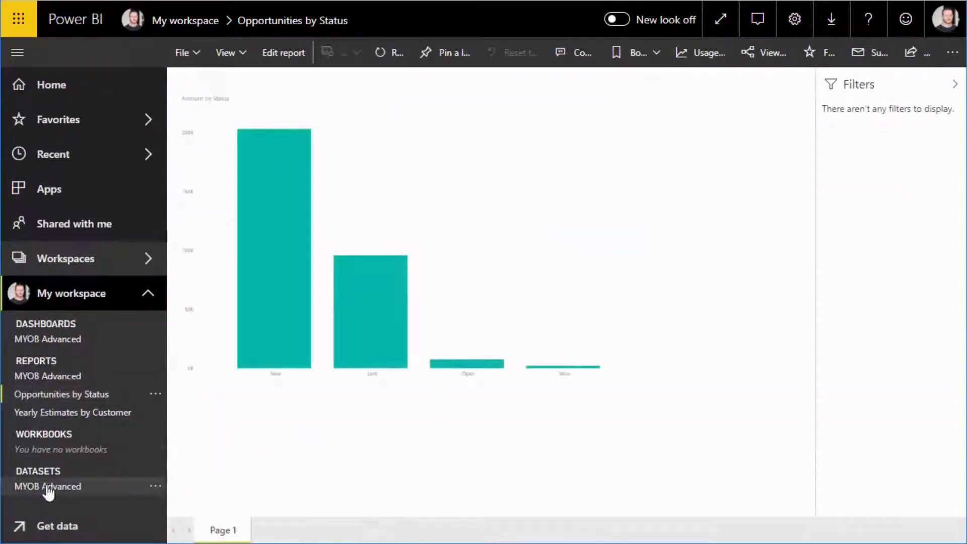
click(48, 486)
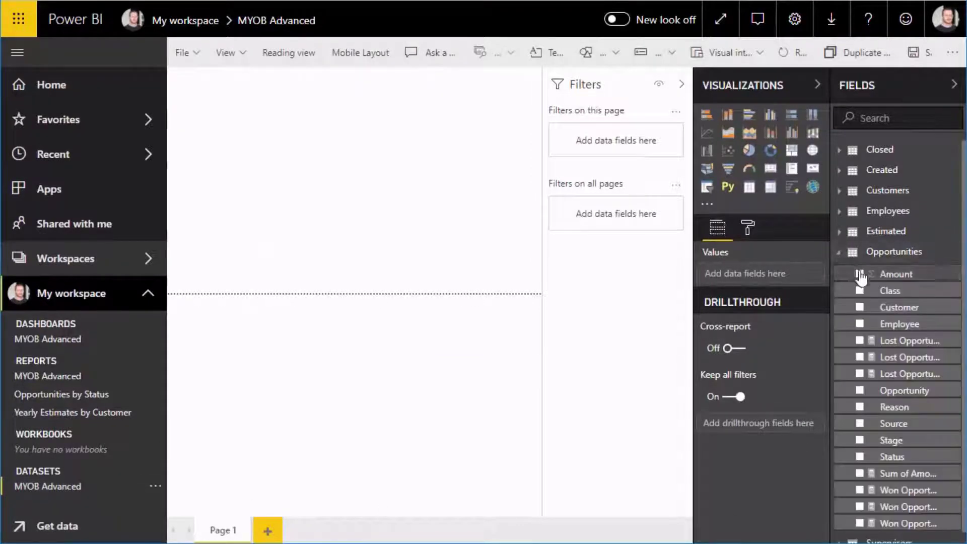
Chart opportunity Amount by Customer and save the report as 'Opportunities by Customer'.
click(859, 274)
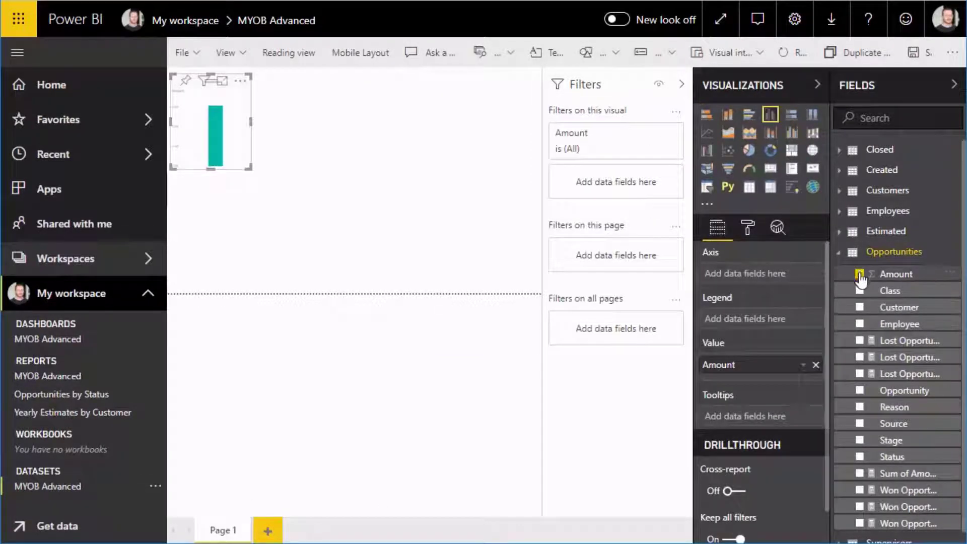
click(859, 306)
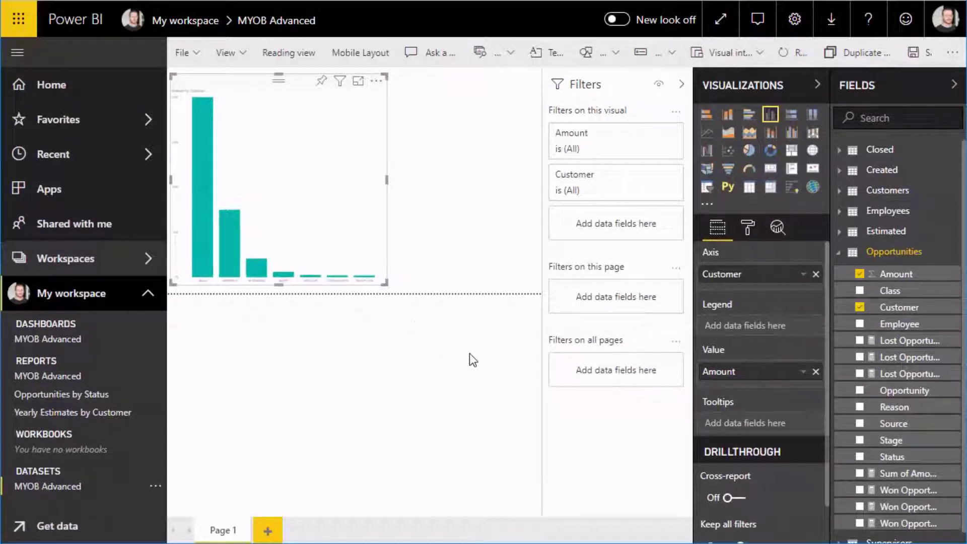
click(182, 52)
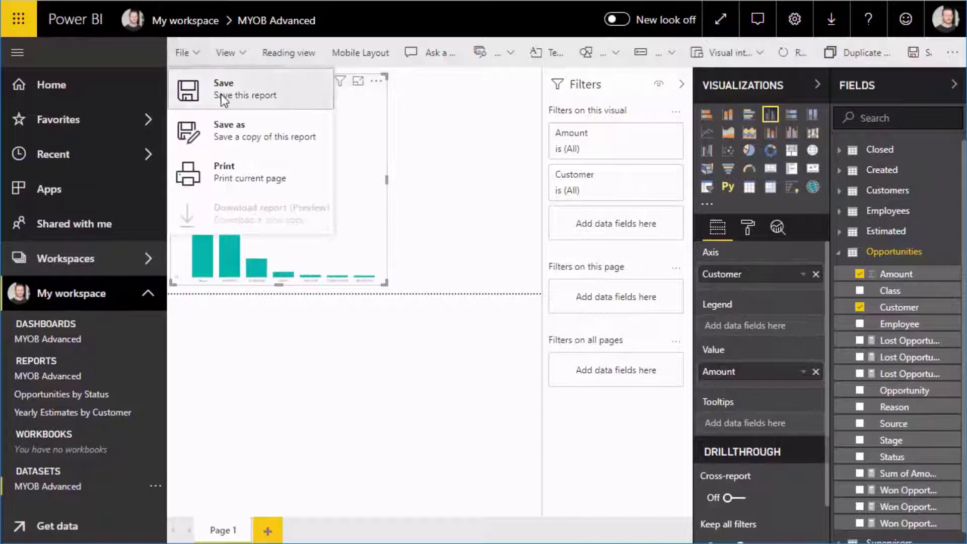
click(224, 89)
text(Opportunities by Customer)
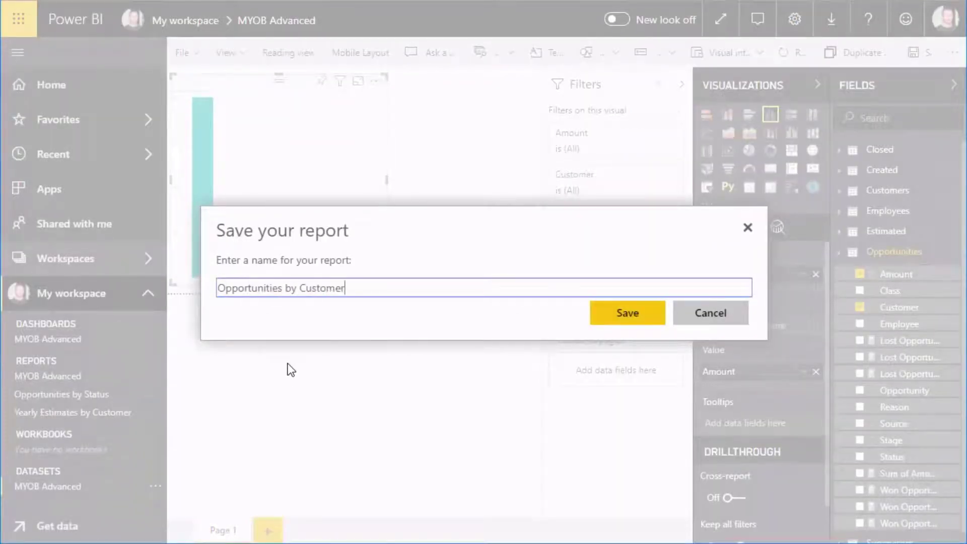
click(627, 313)
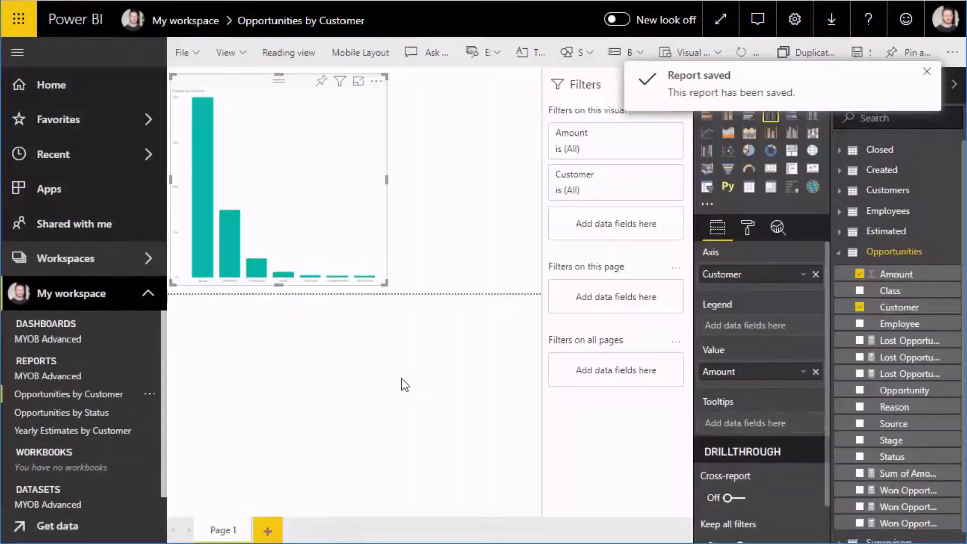